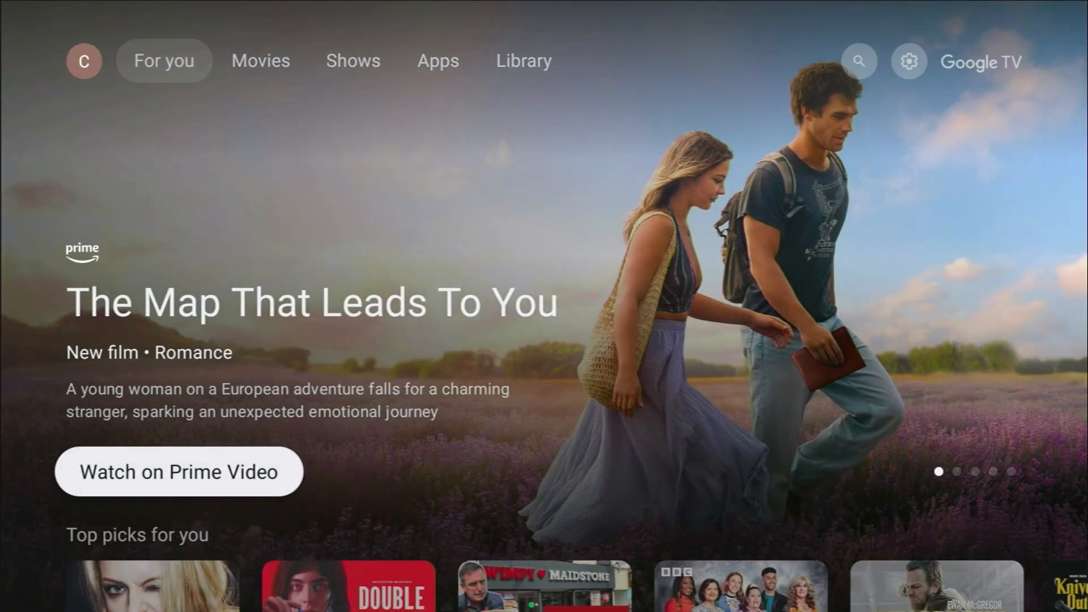
# Step: Scroll down to the Your apps row and over to the discovery+ tile
pyautogui.scroll(-3)
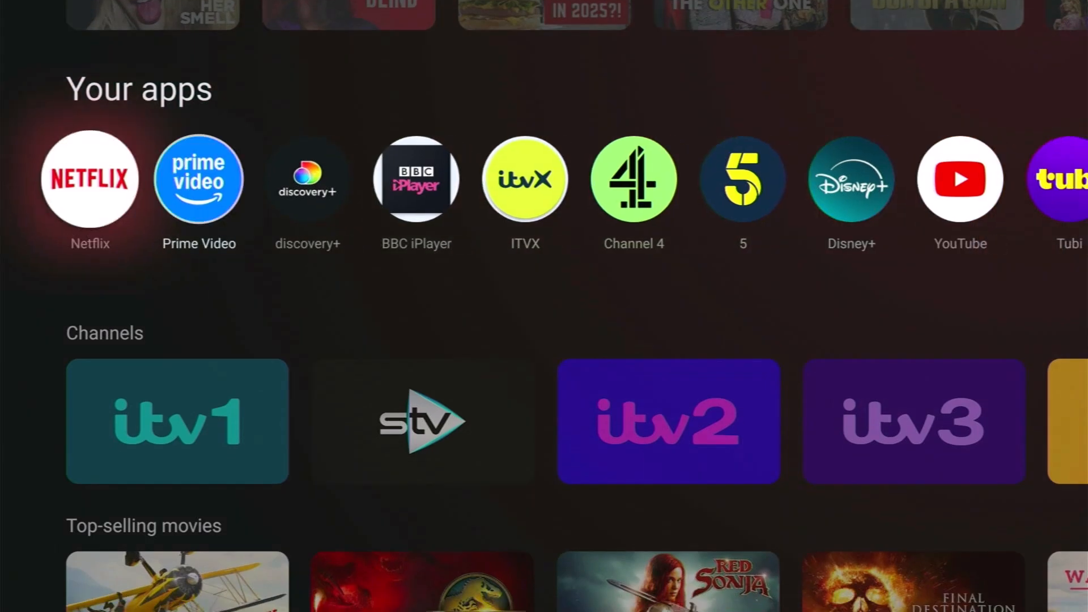
pyautogui.hscroll(3)
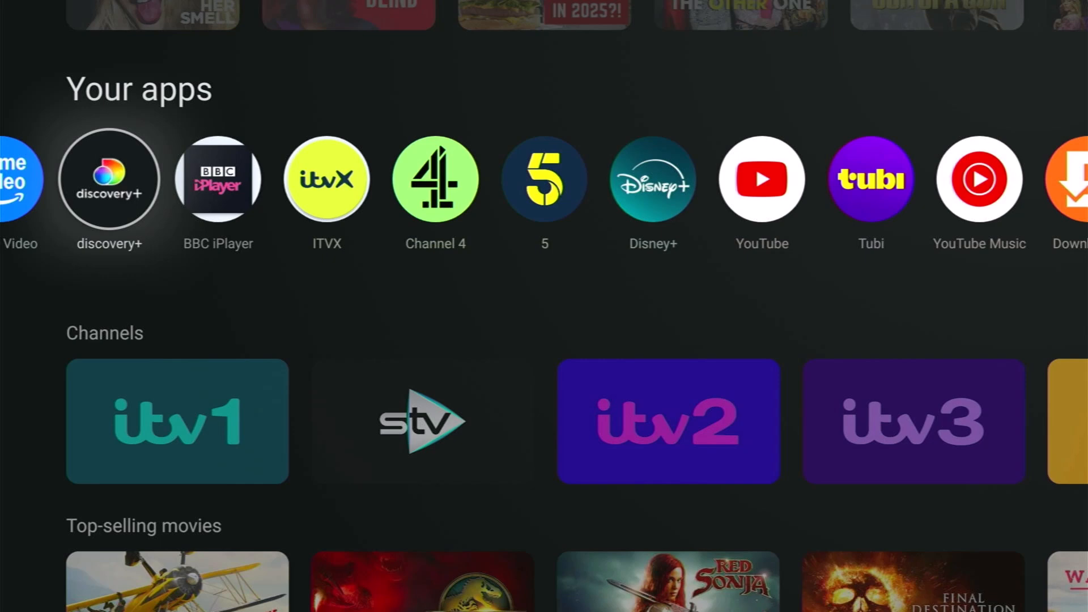
# Step: Select the discovery+ tile to open its app details page
pyautogui.click(108, 179)
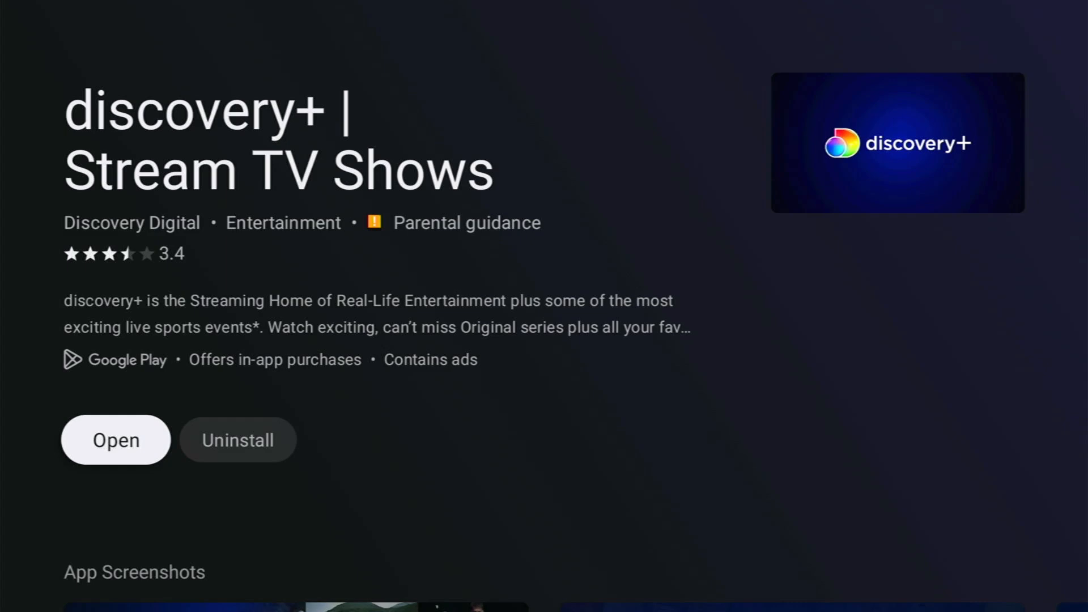
pyautogui.moveTo(237, 440)
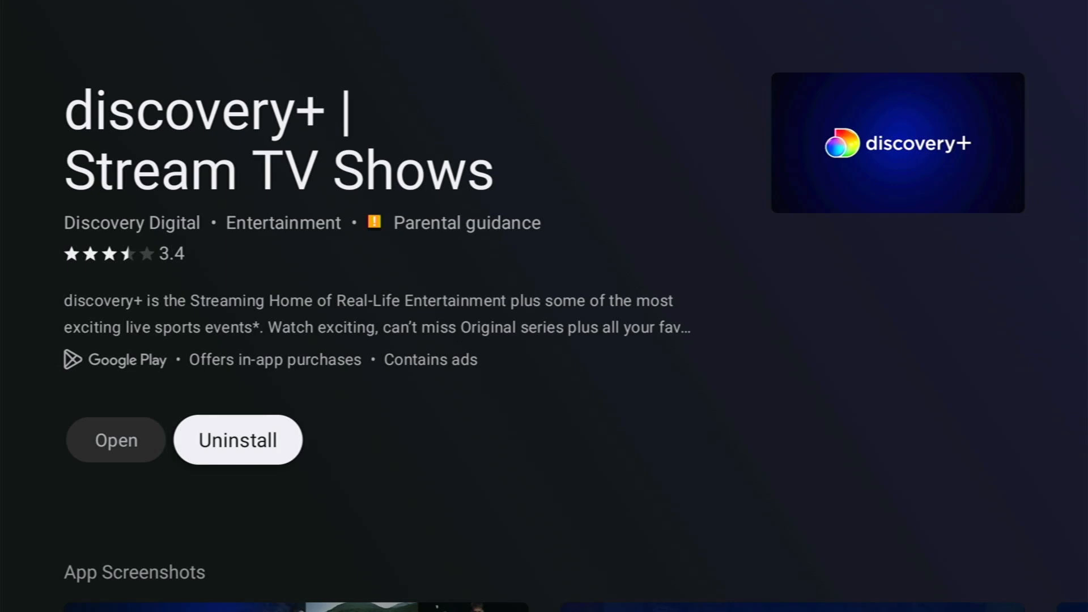
# Step: Uninstall discovery+ and confirm its removal
pyautogui.click(237, 440)
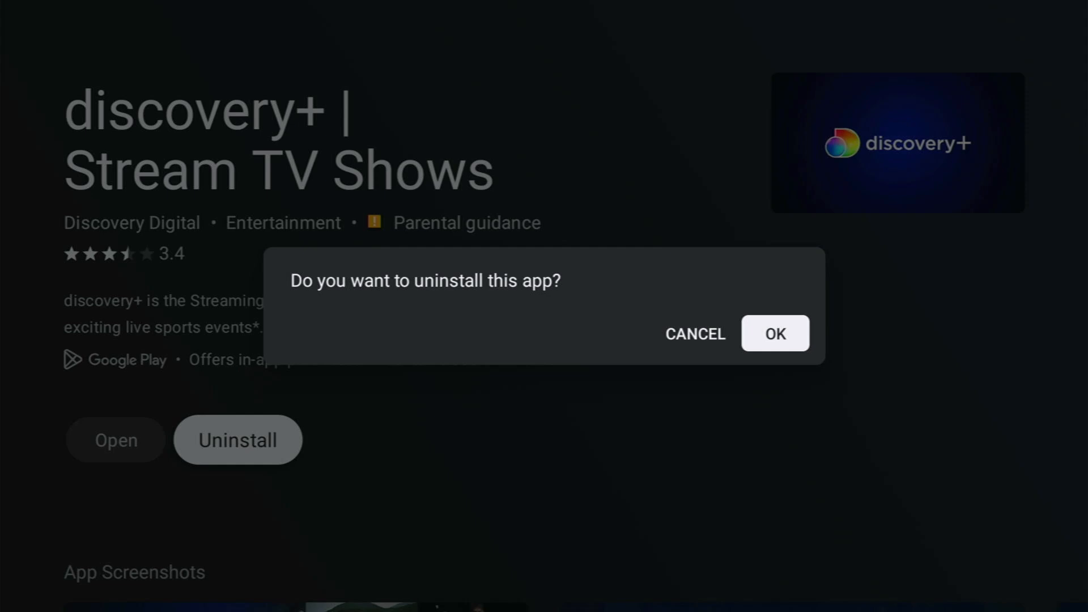
pyautogui.click(774, 334)
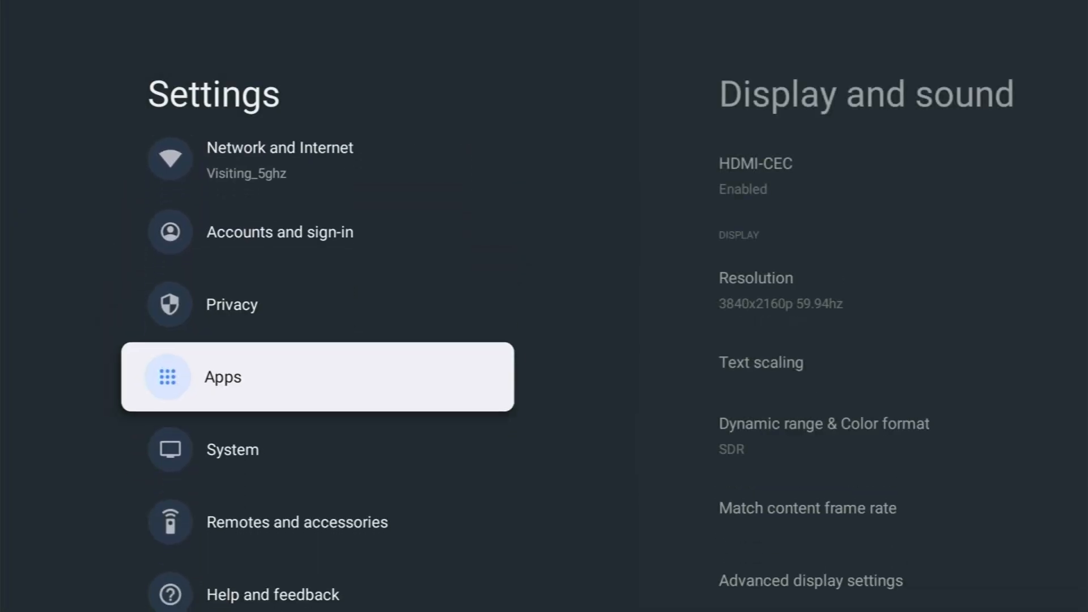
# Step: Go to Apps in Settings and show all installed apps
pyautogui.click(316, 376)
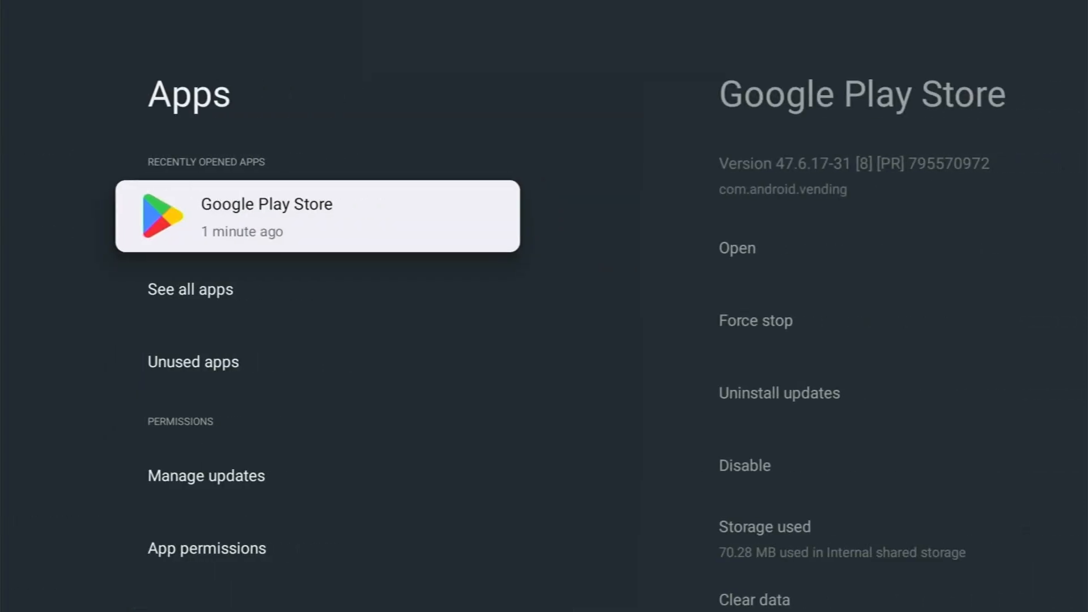
pyautogui.click(190, 289)
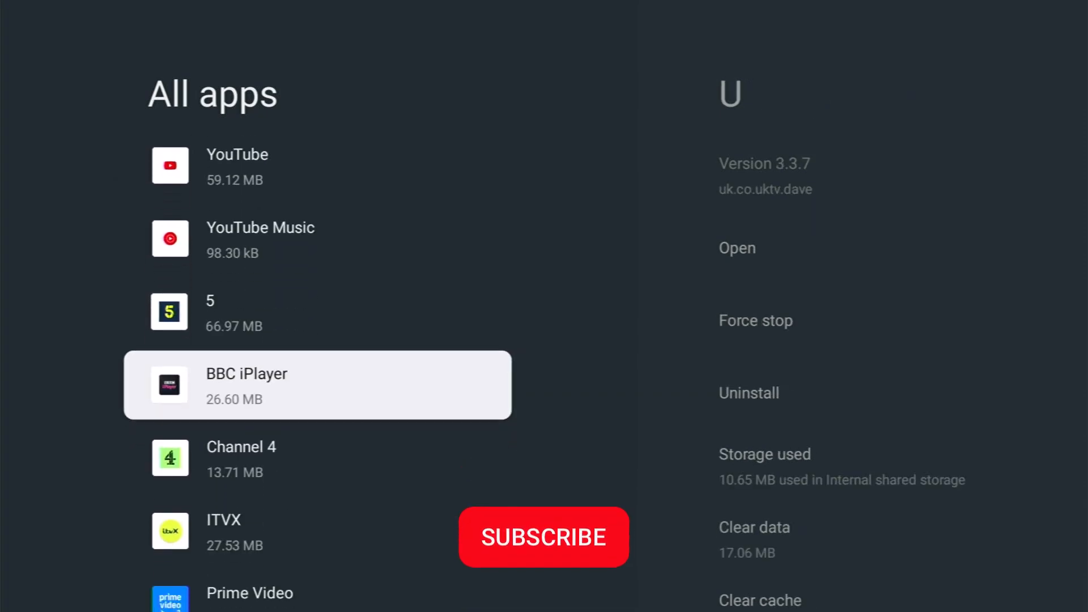
# Step: Open BBC iPlayer's app settings and request uninstall for all users
pyautogui.click(543, 537)
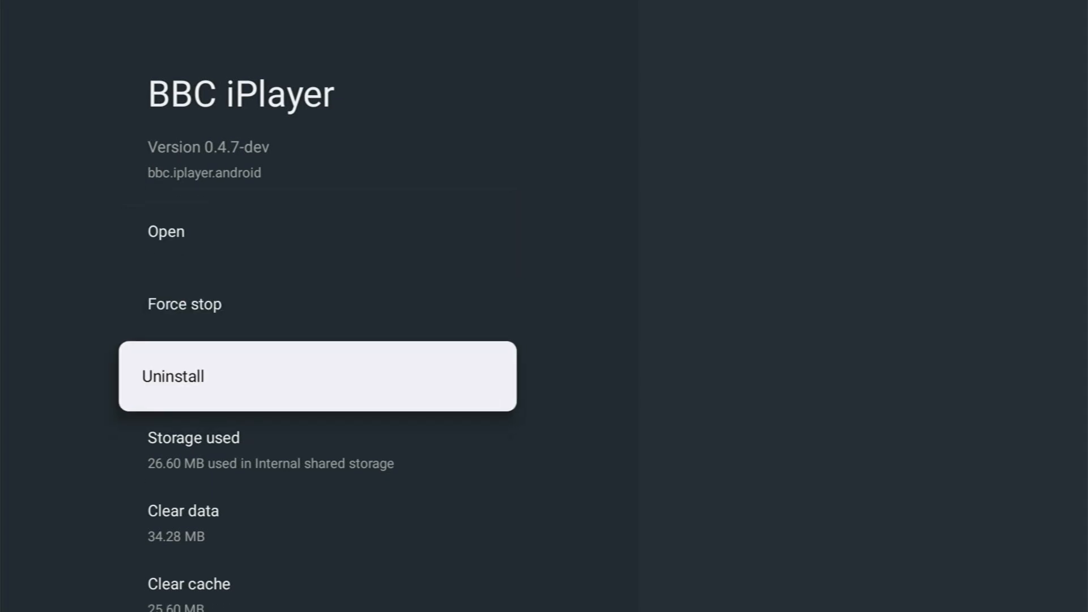
pyautogui.click(316, 376)
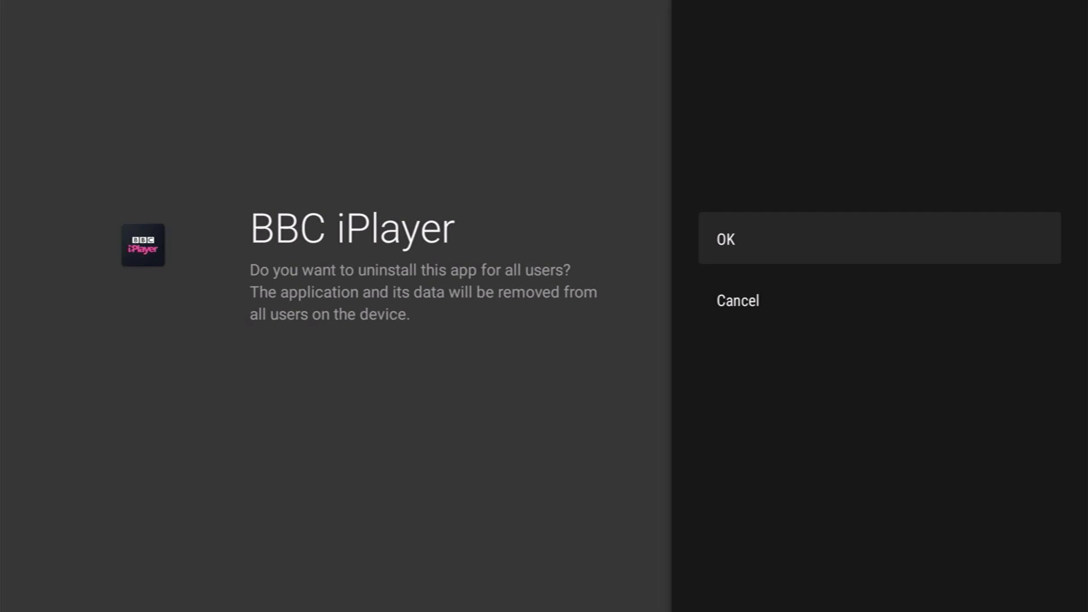